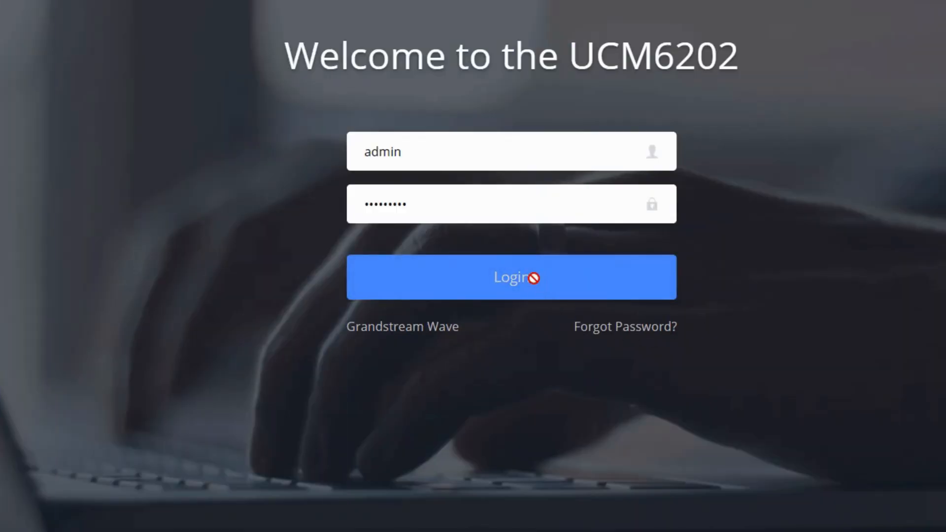
Sign in to the PBX and reach Outbound Routes under Extension / Trunk.
{"action": "left_click", "coordinate": [511, 277]}
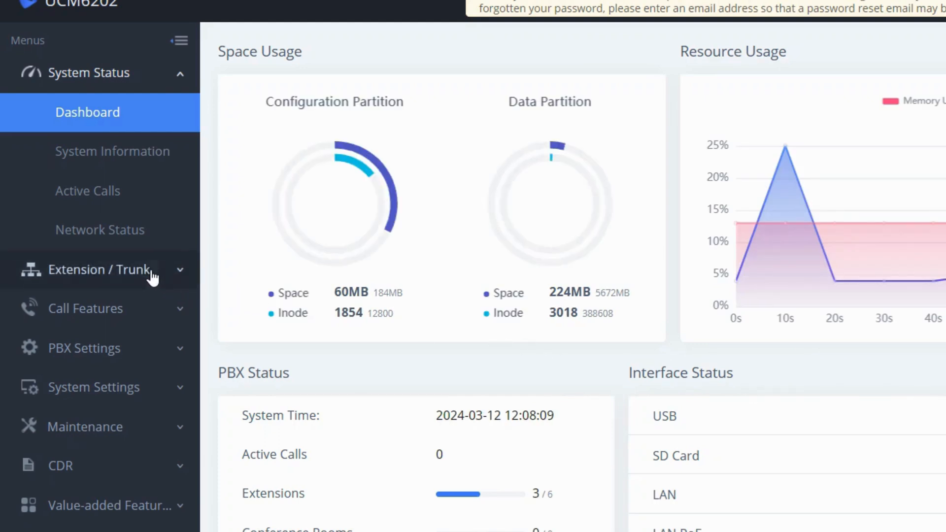
{"action": "left_click", "coordinate": [101, 269]}
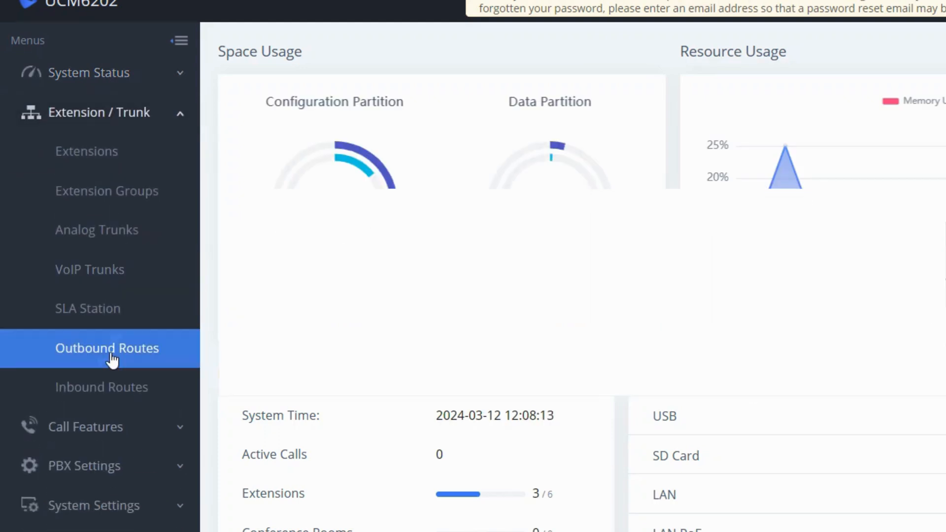
{"action": "left_click", "coordinate": [106, 348]}
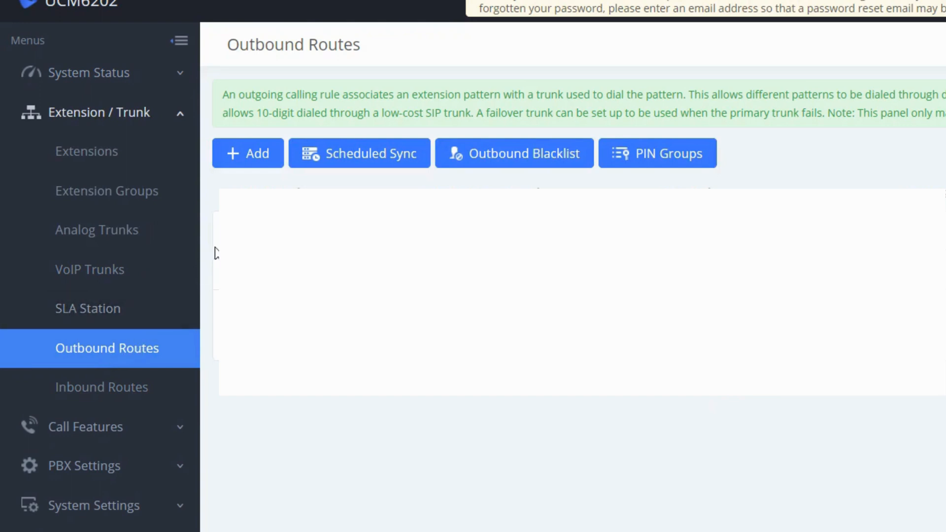
Create a new outbound rule named Jamaica-USA from the saved entries.
{"action": "left_click", "coordinate": [248, 152]}
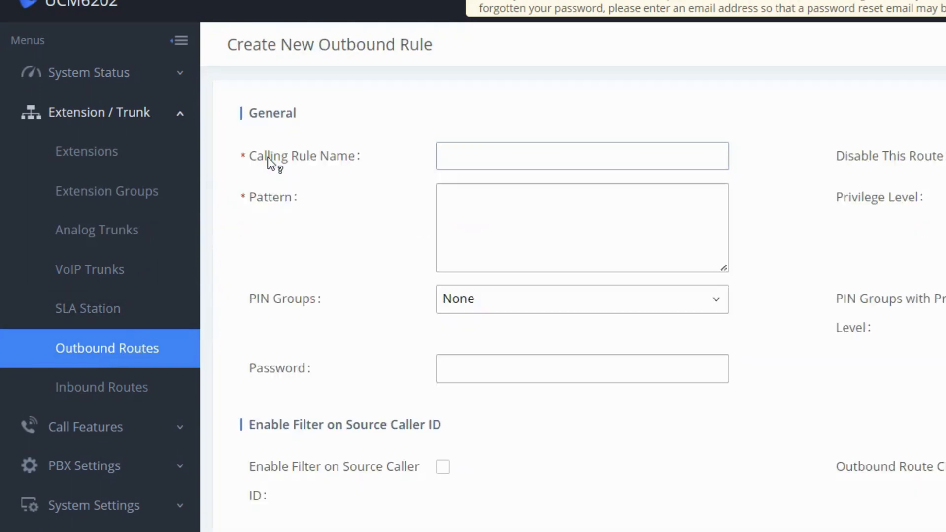
{"action": "left_click", "coordinate": [581, 158]}
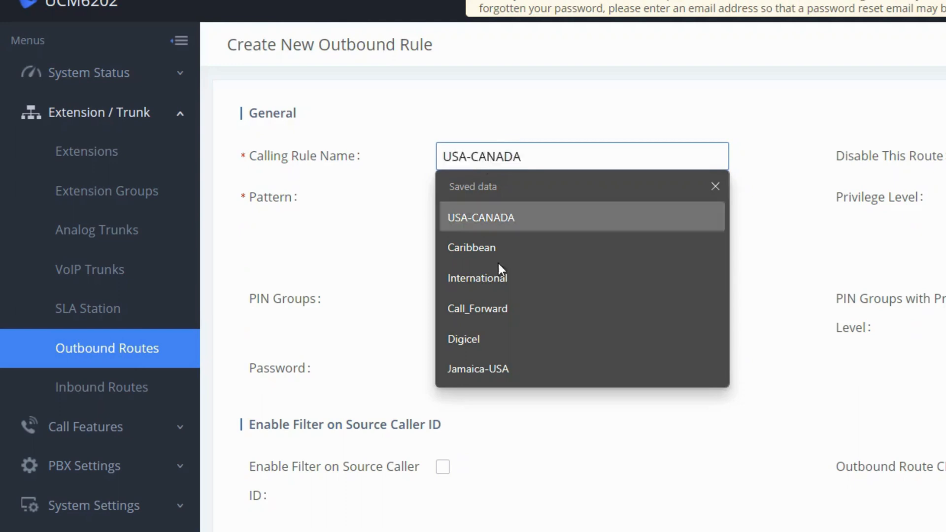
{"action": "left_click", "coordinate": [478, 369]}
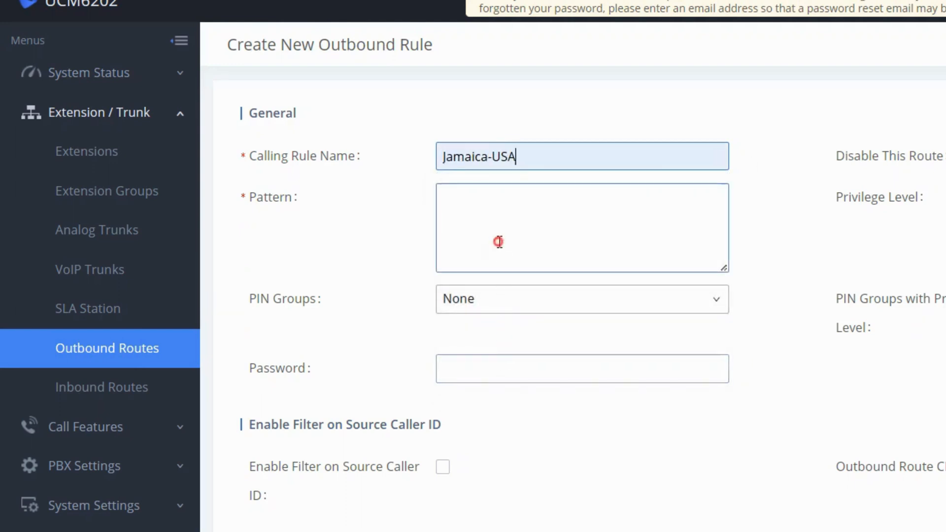
Enter the dial patterns _876x. and _1 for the rule.
{"action": "left_click", "coordinate": [499, 242]}
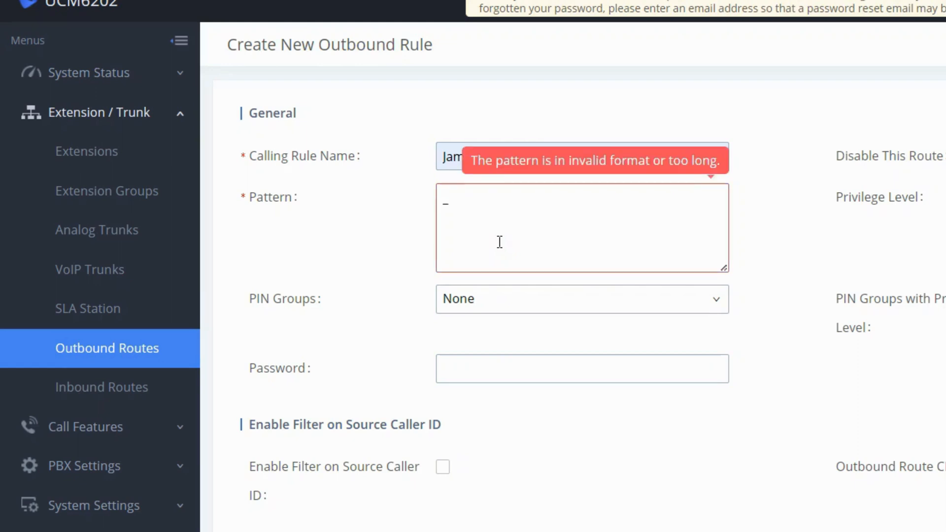
{"action": "type", "text": "876"}
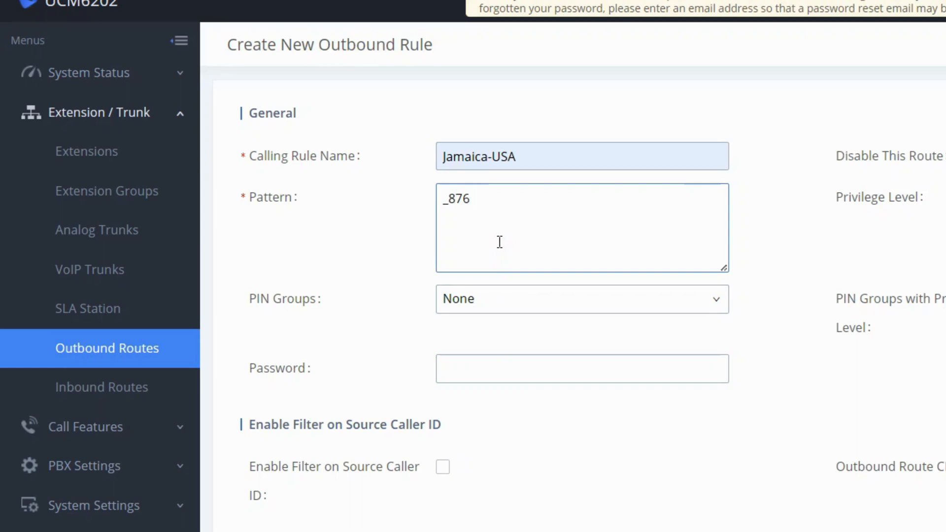
{"action": "type", "text": "x"}
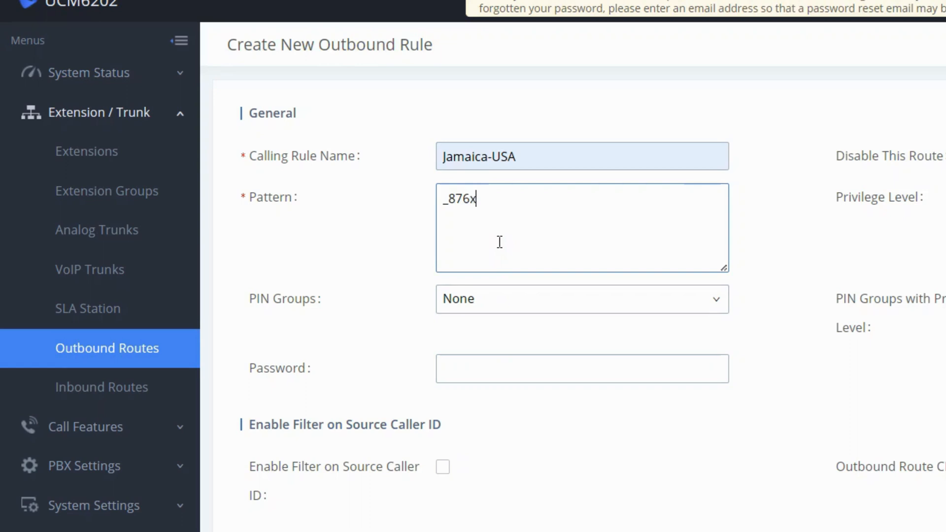
{"action": "type", "text": "."}
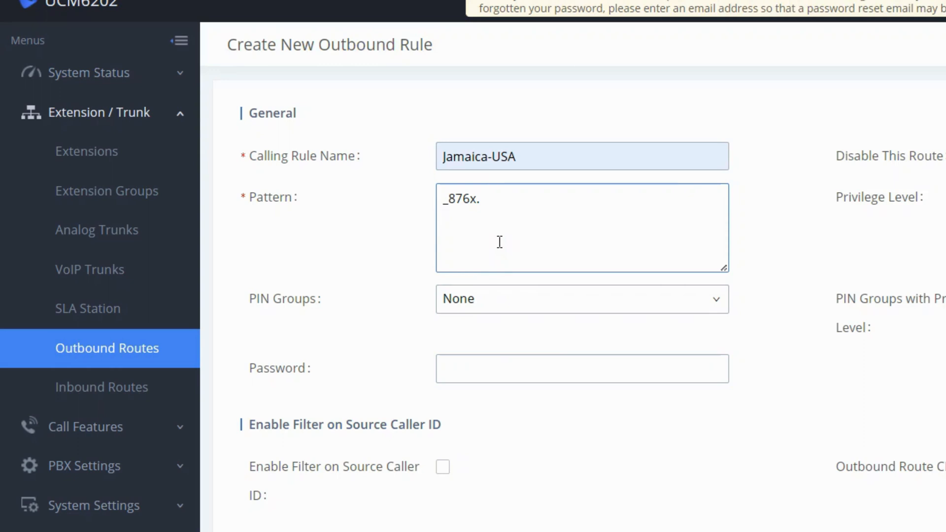
{"action": "type", "text": "_1"}
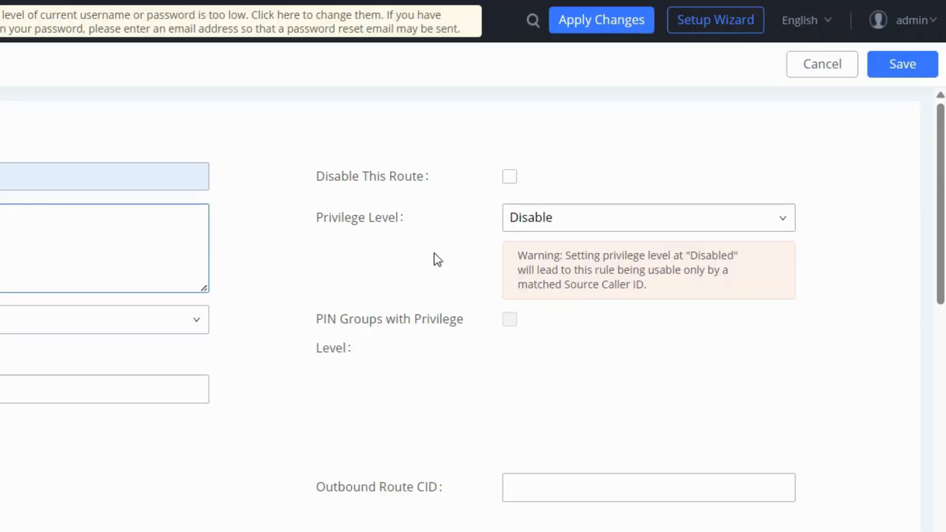
Set the rule's privilege level to National on the WOCOM trunk and save it.
{"action": "left_click", "coordinate": [648, 218]}
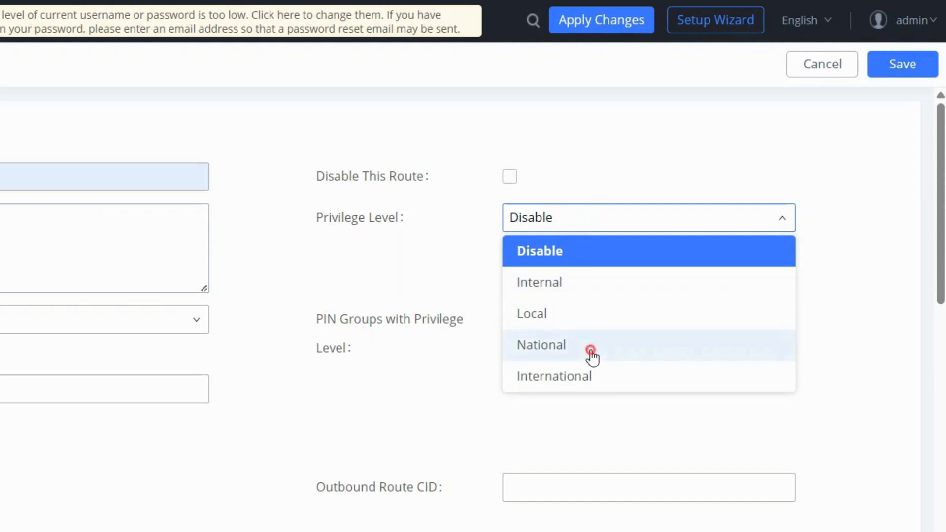
{"action": "left_click", "coordinate": [541, 345]}
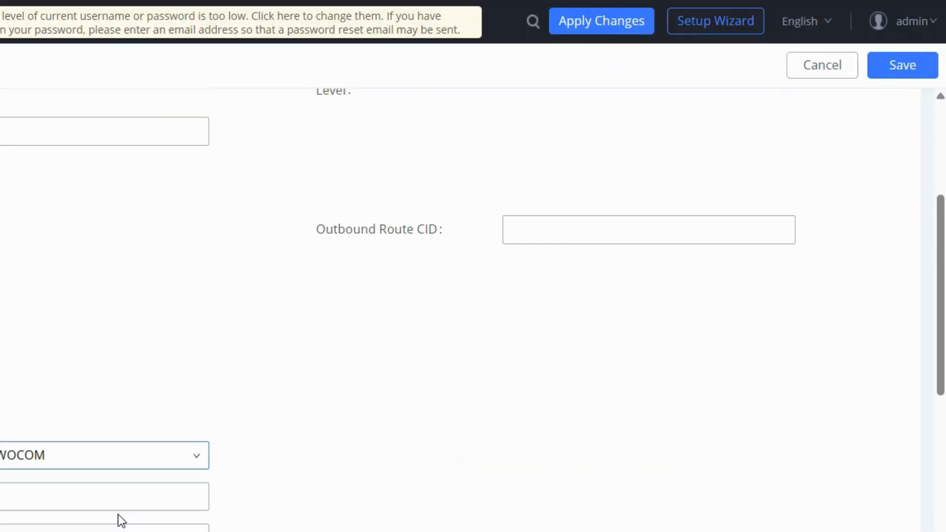
{"action": "mouse_move", "coordinate": [891, 73]}
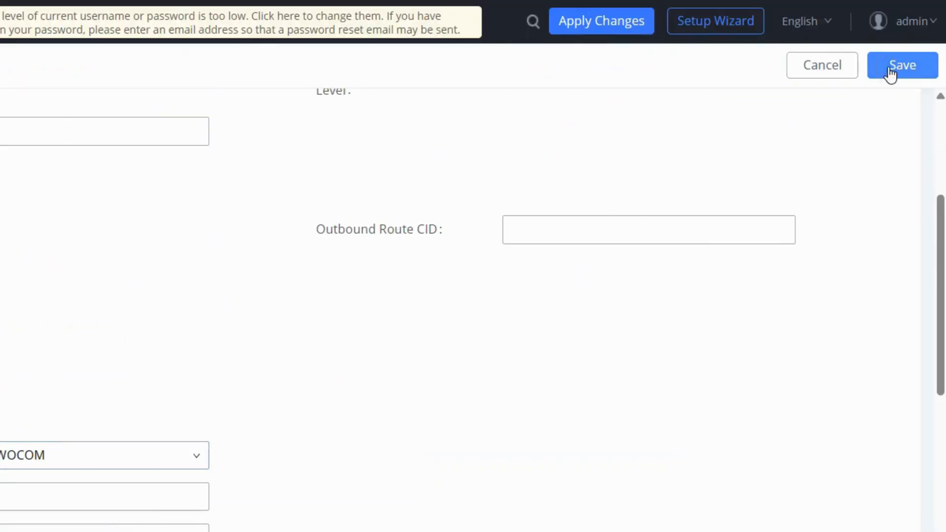
{"action": "left_click", "coordinate": [896, 65]}
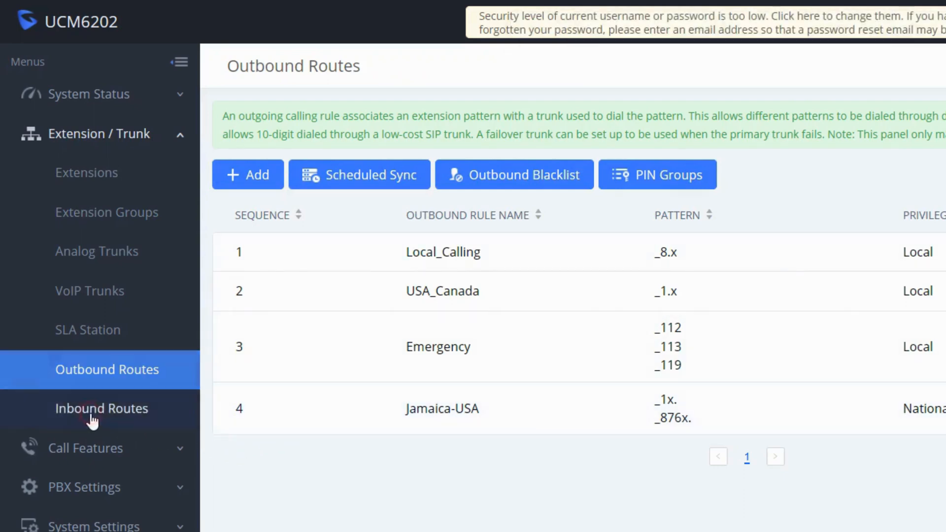
View the Inbound Routes list for a different trunk, which shows No Data.
{"action": "left_click", "coordinate": [101, 408]}
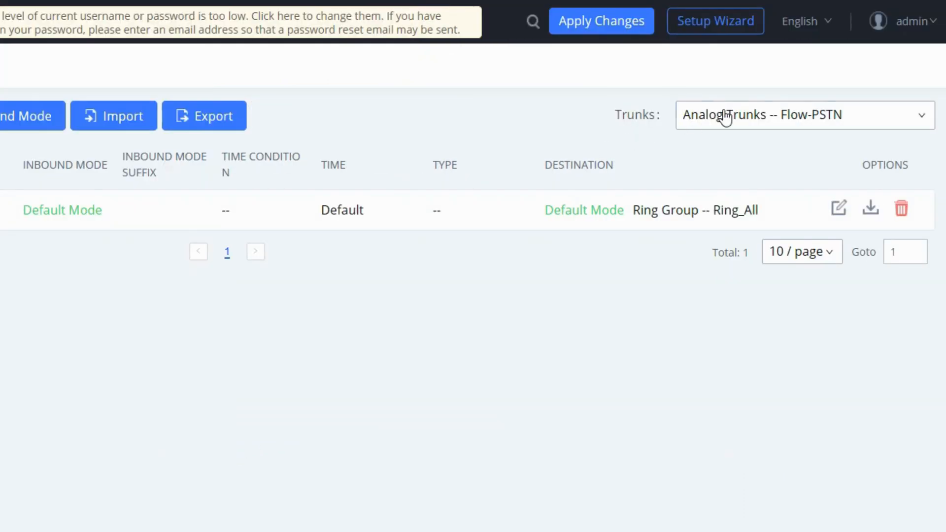
{"action": "left_click", "coordinate": [805, 114]}
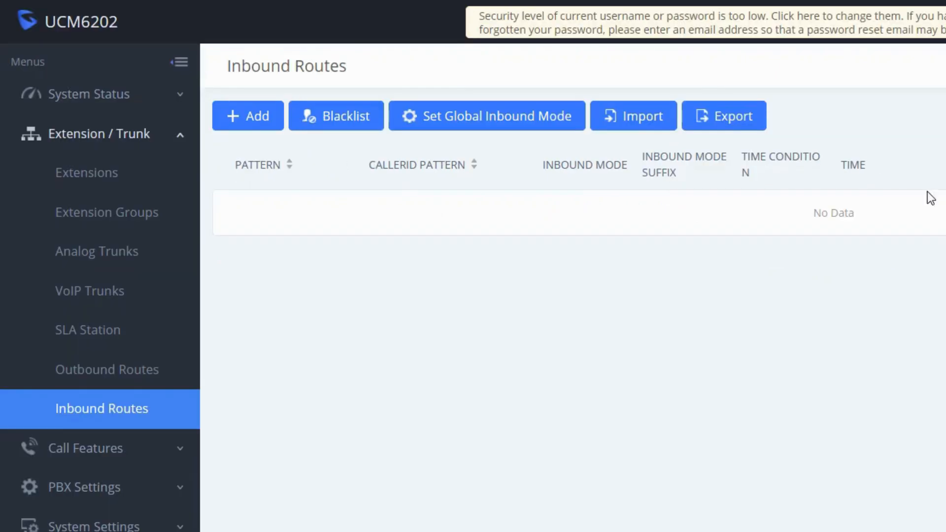
{"action": "left_click", "coordinate": [248, 116]}
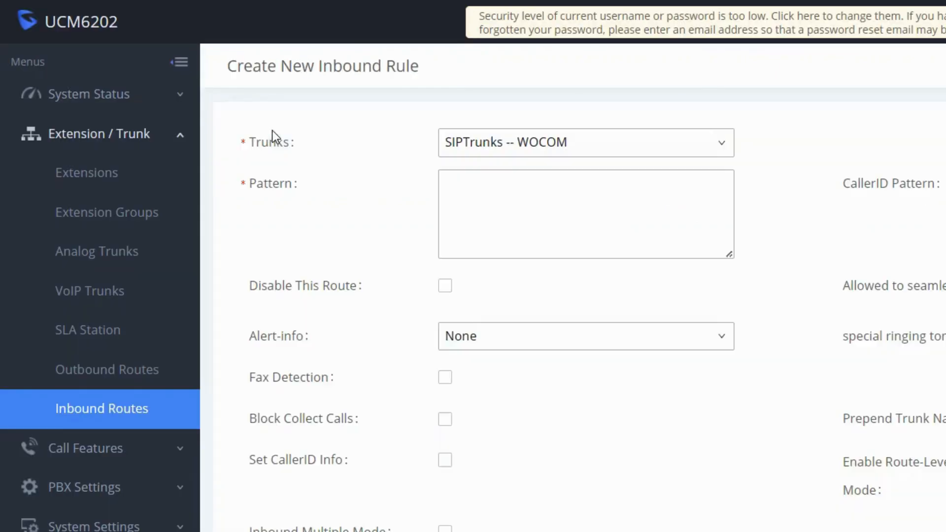
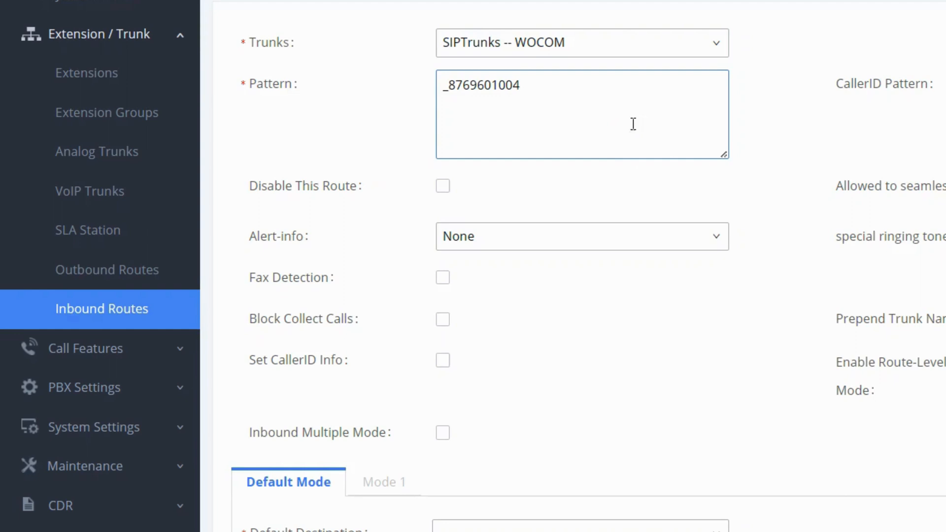
Set the inbound rule's default destination to the Ring Group Ring_All.
{"action": "scroll", "scroll_direction": "down", "scroll_amount": 3}
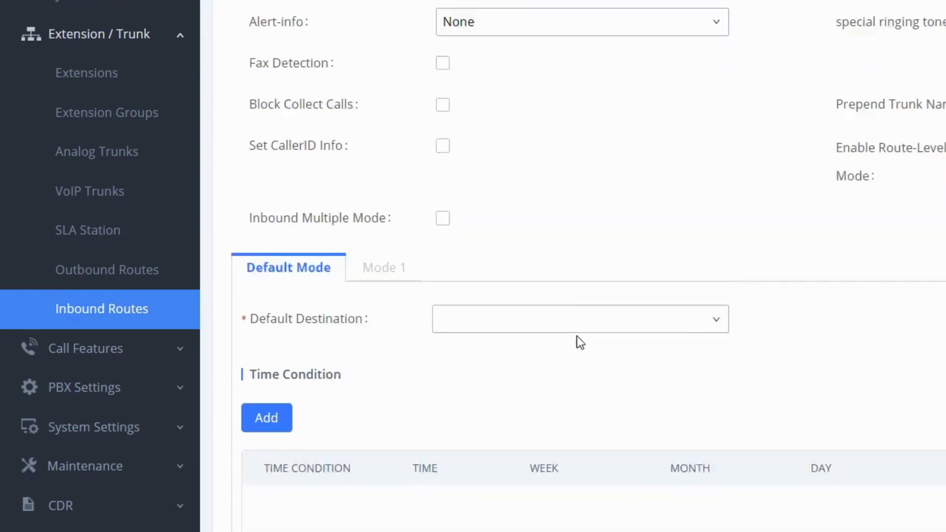
{"action": "left_click", "coordinate": [581, 319]}
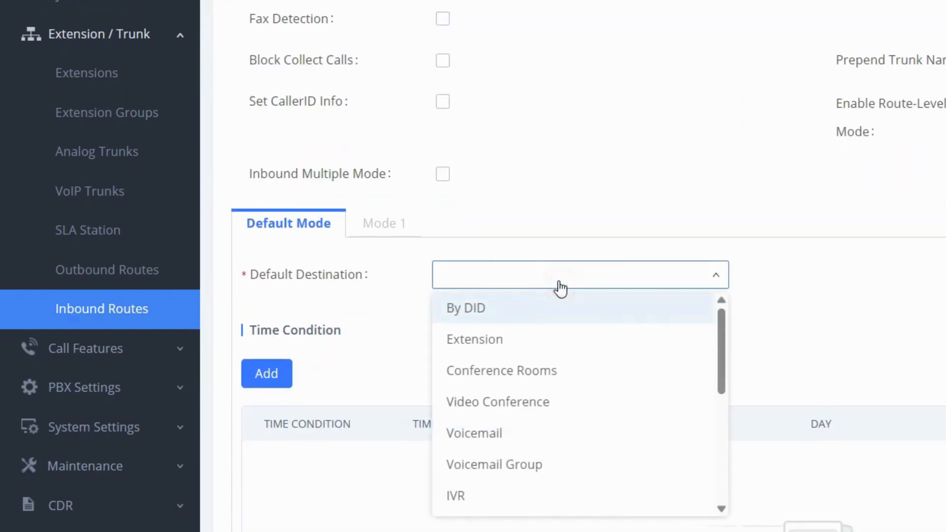
{"action": "scroll", "scroll_direction": "down", "scroll_amount": 3}
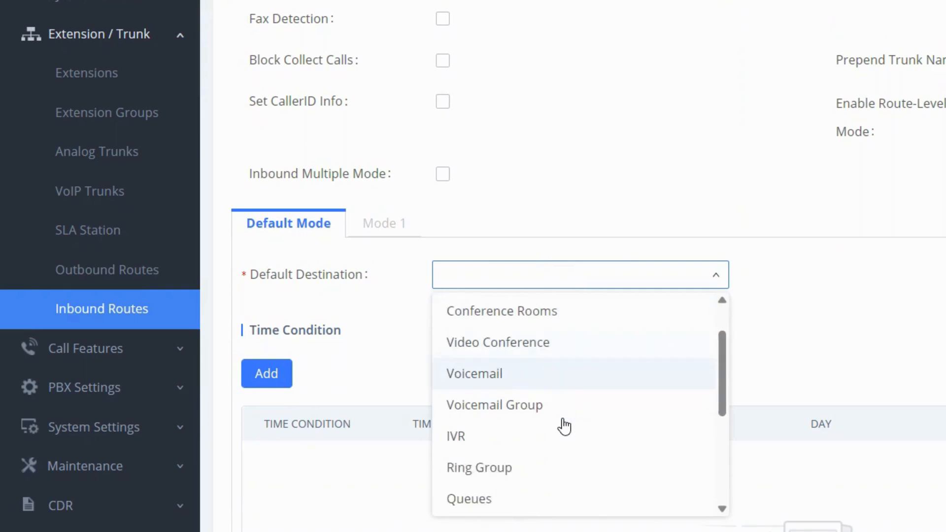
{"action": "left_click", "coordinate": [480, 467]}
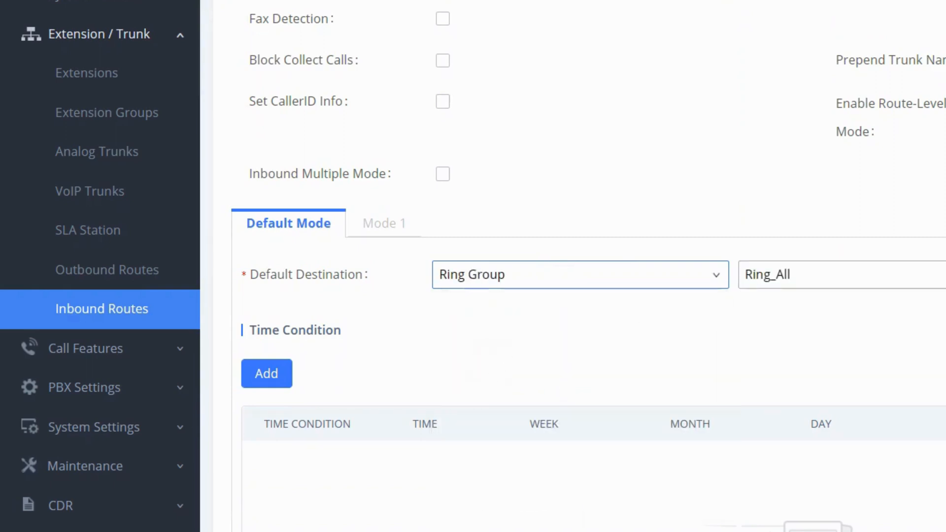